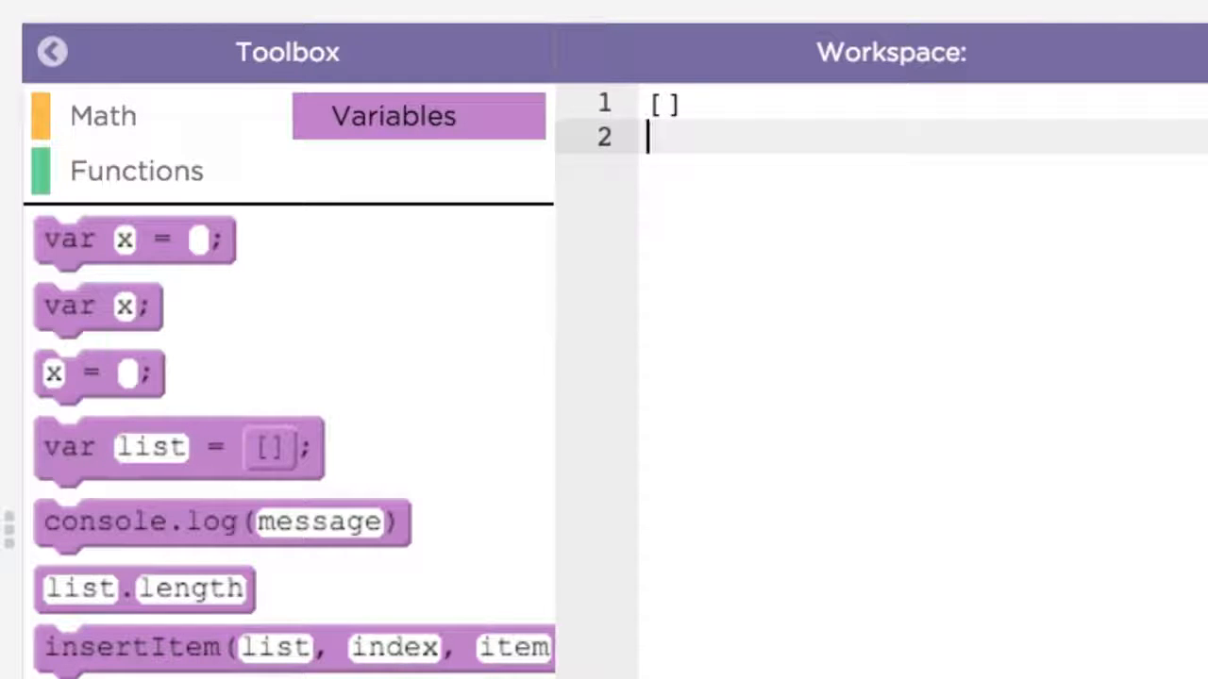
# Step: Fill the empty list on line 1 with the numbers 2,16,4,8
pyautogui.click(667, 102)
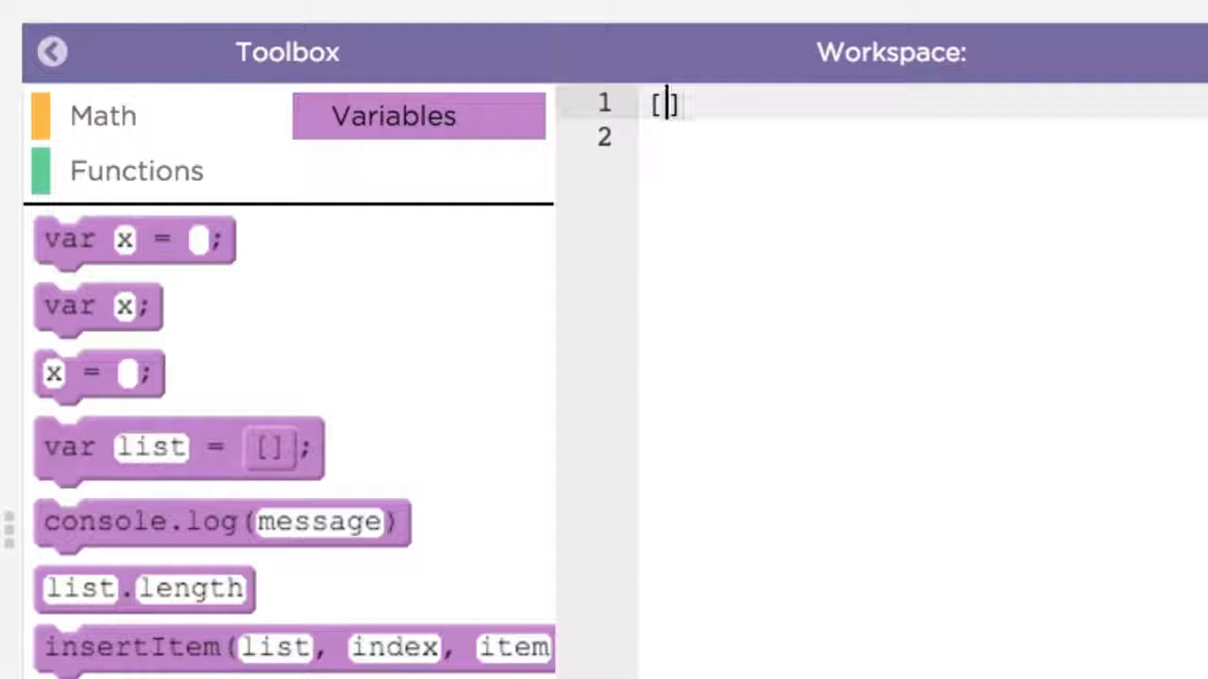
pyautogui.write('2,16')
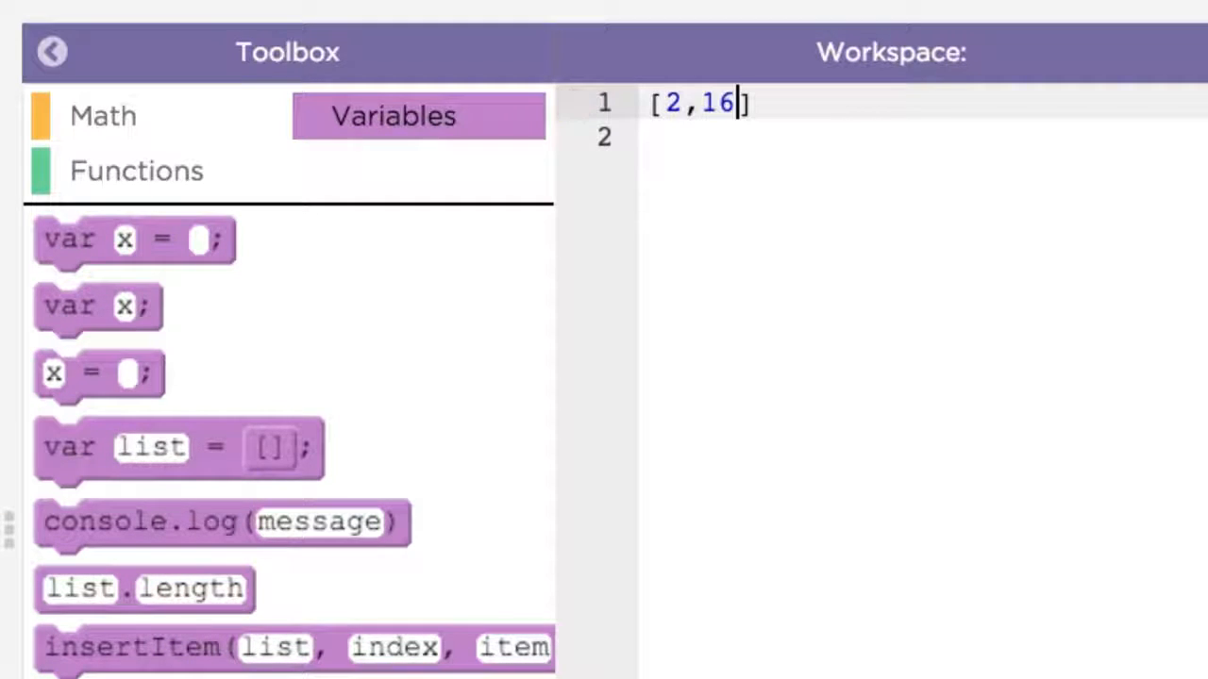
pyautogui.write(',4,')
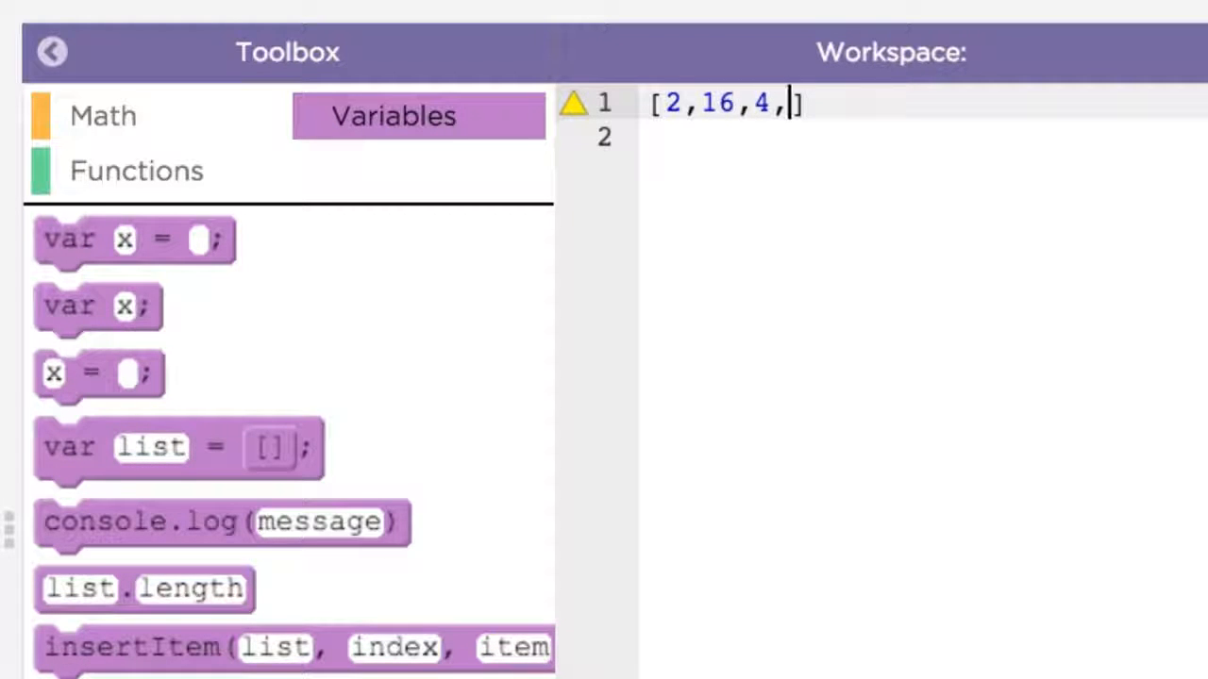
pyautogui.write('8')
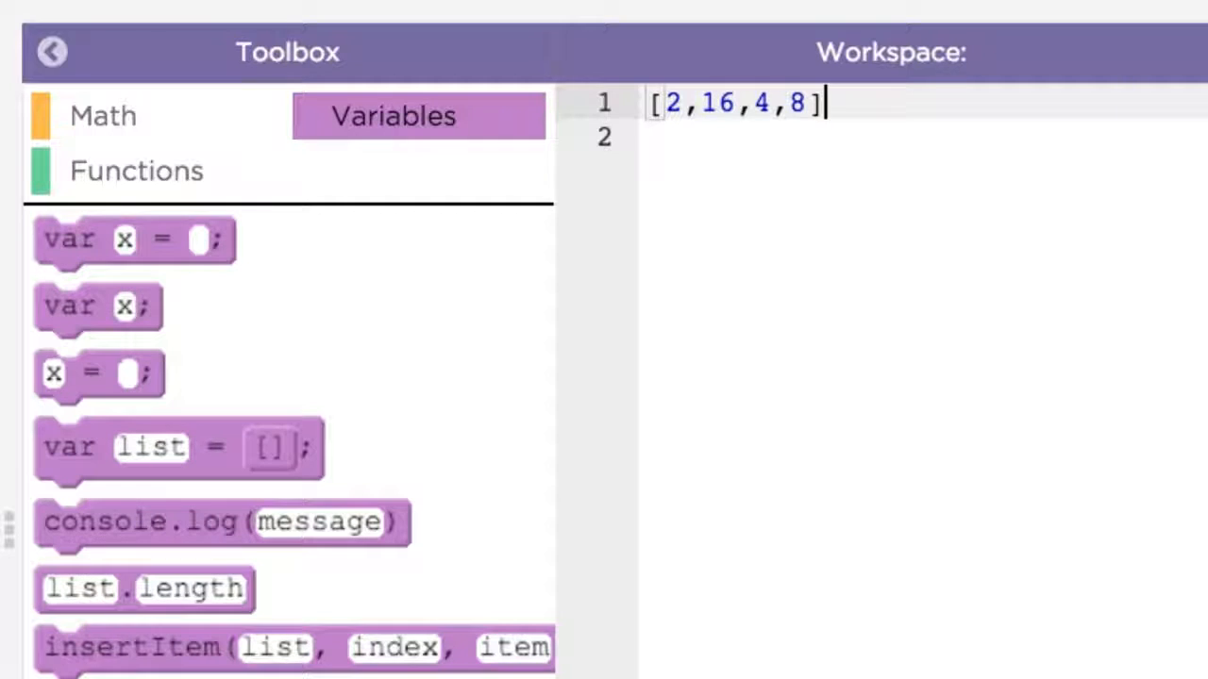
pyautogui.press('Backspace')
pyautogui.write('["Alex", "Jess", "Miguel"')
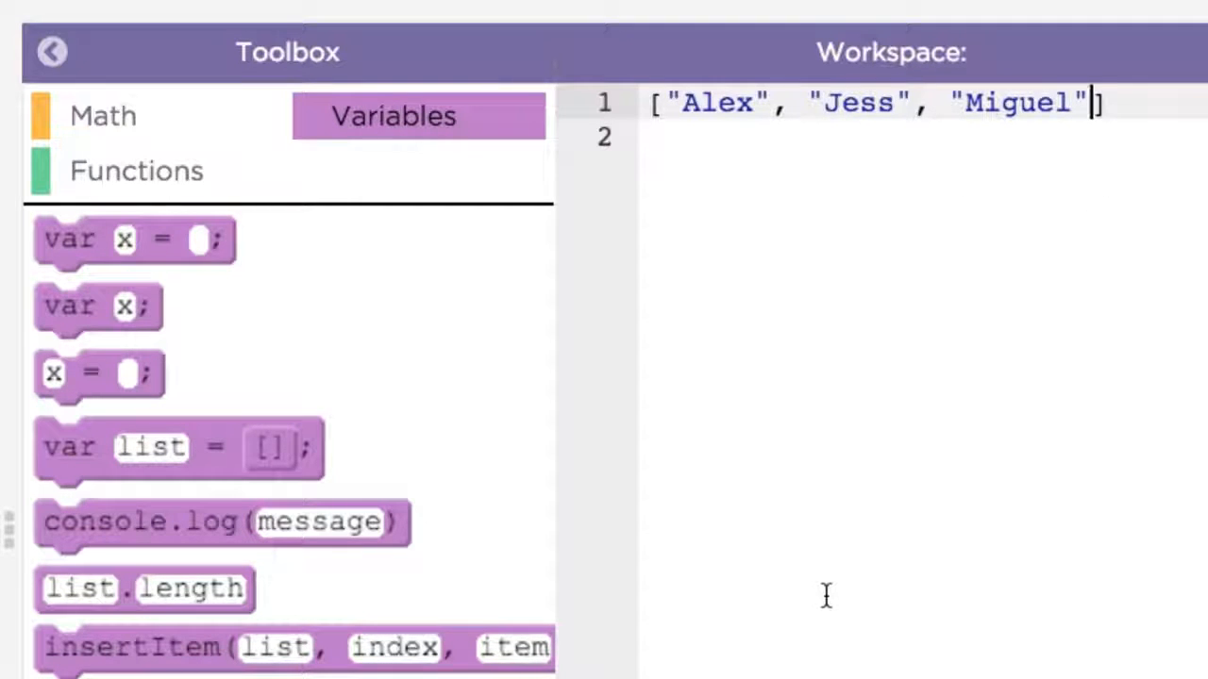
pyautogui.moveTo(819, 631)
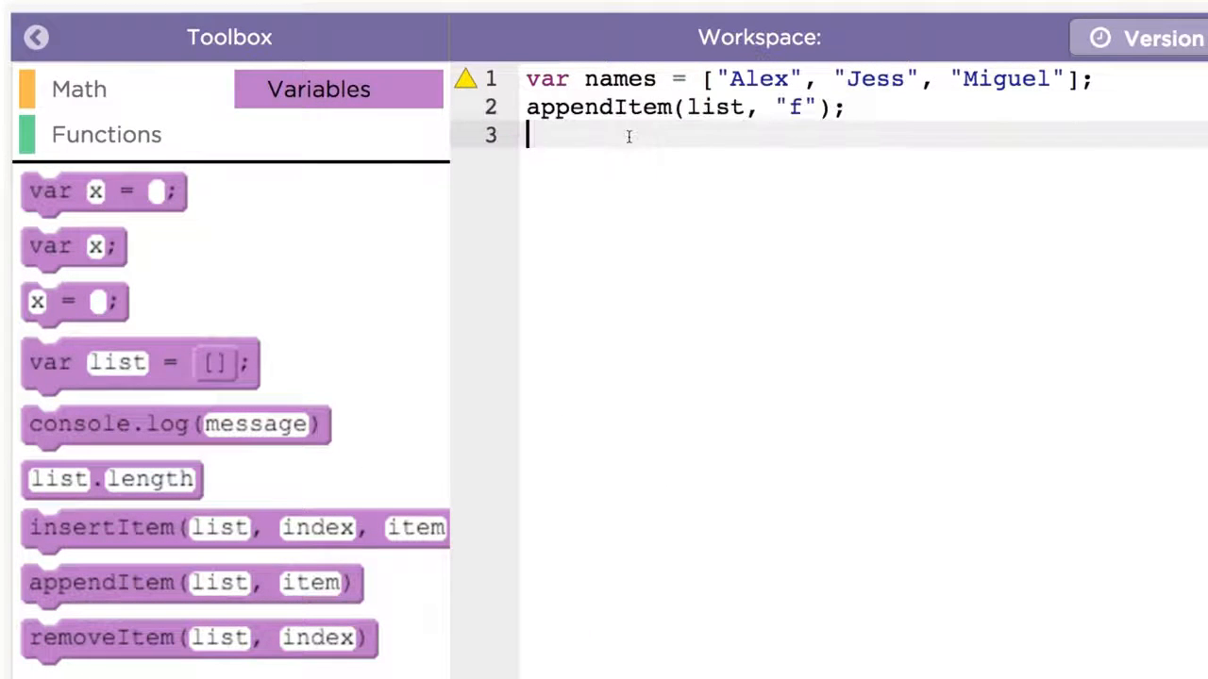
# Step: Change the appendItem call to target names and add the item "Kelly"
pyautogui.doubleClick(716, 107)
pyautogui.write('name')
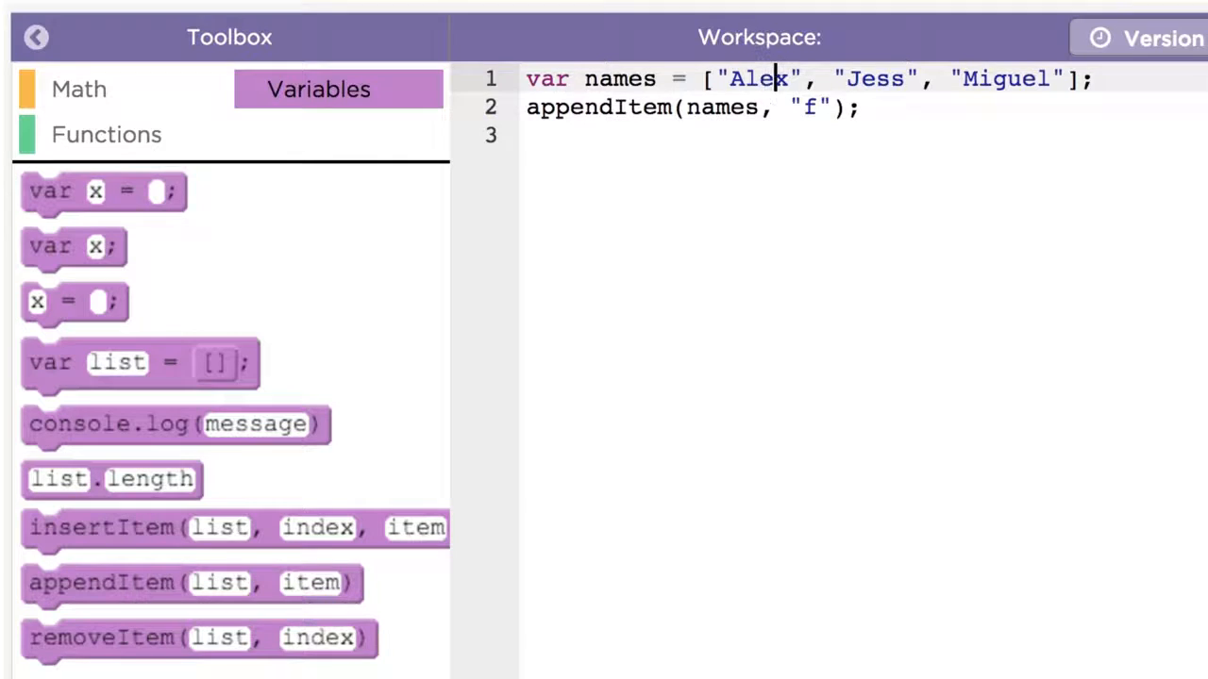
pyautogui.press('backspace')
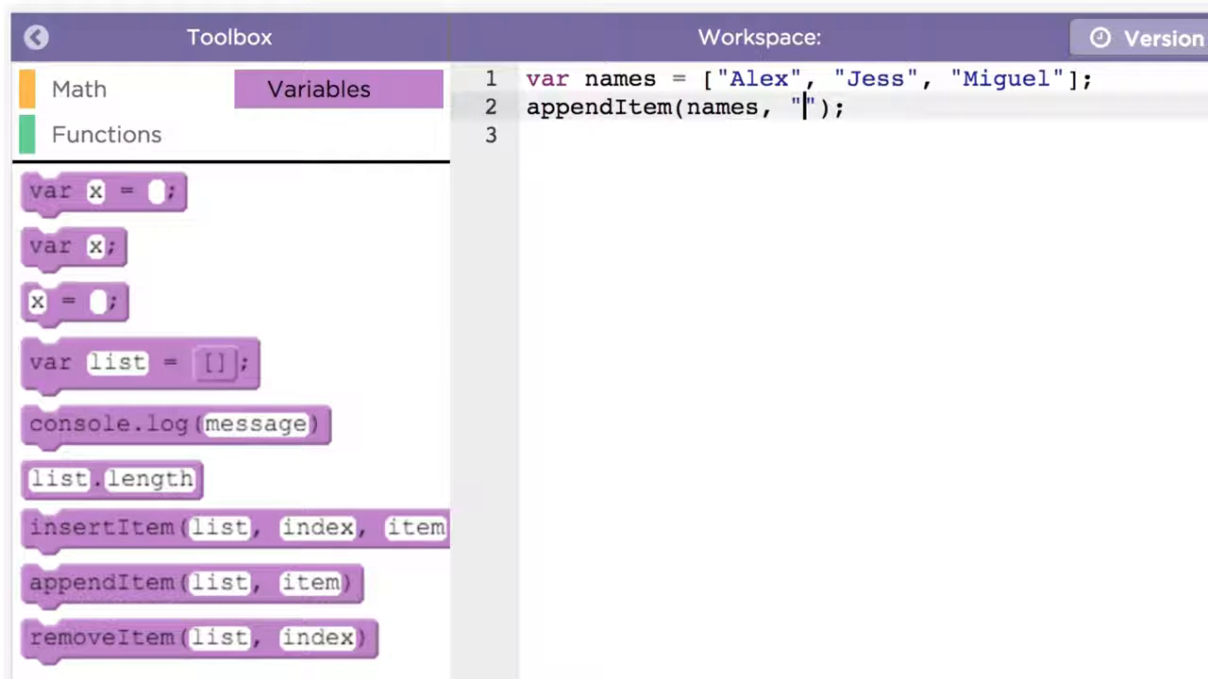
pyautogui.write('Kelly”')
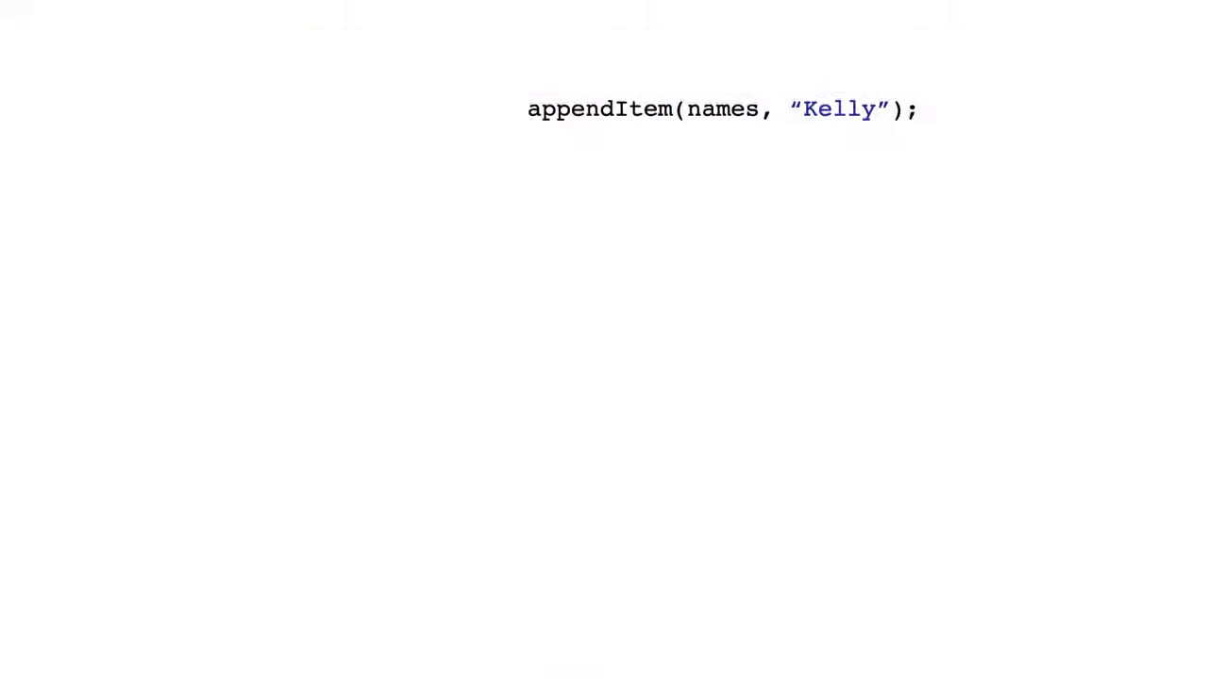